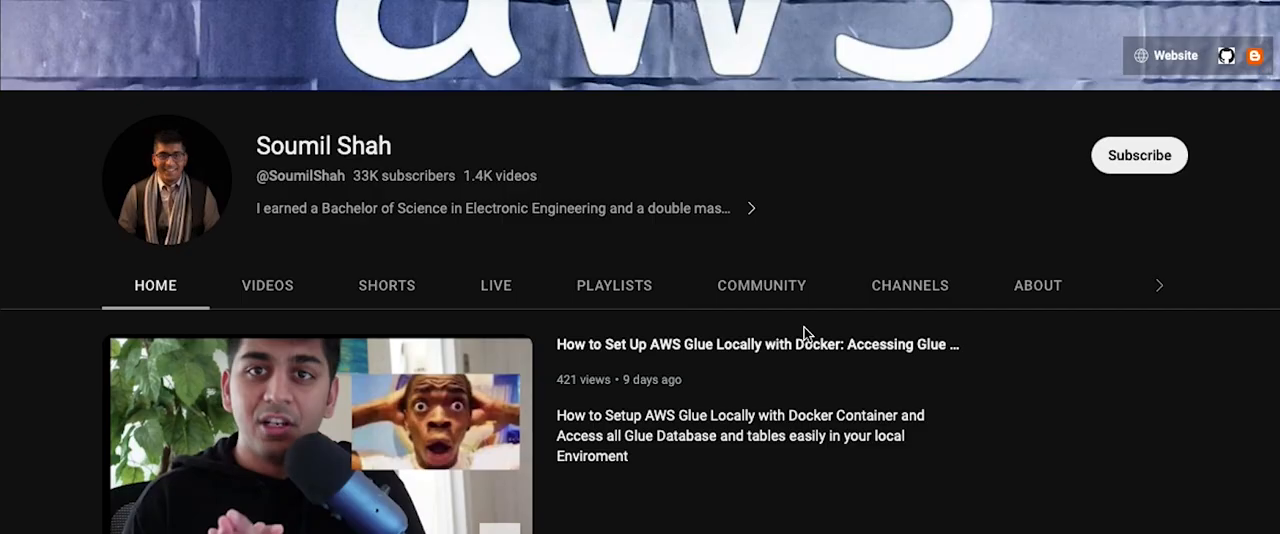
Step: Scroll the channel home page until the 'Learn about Apache Hudi' playlist row is visible
scroll("down", 3)
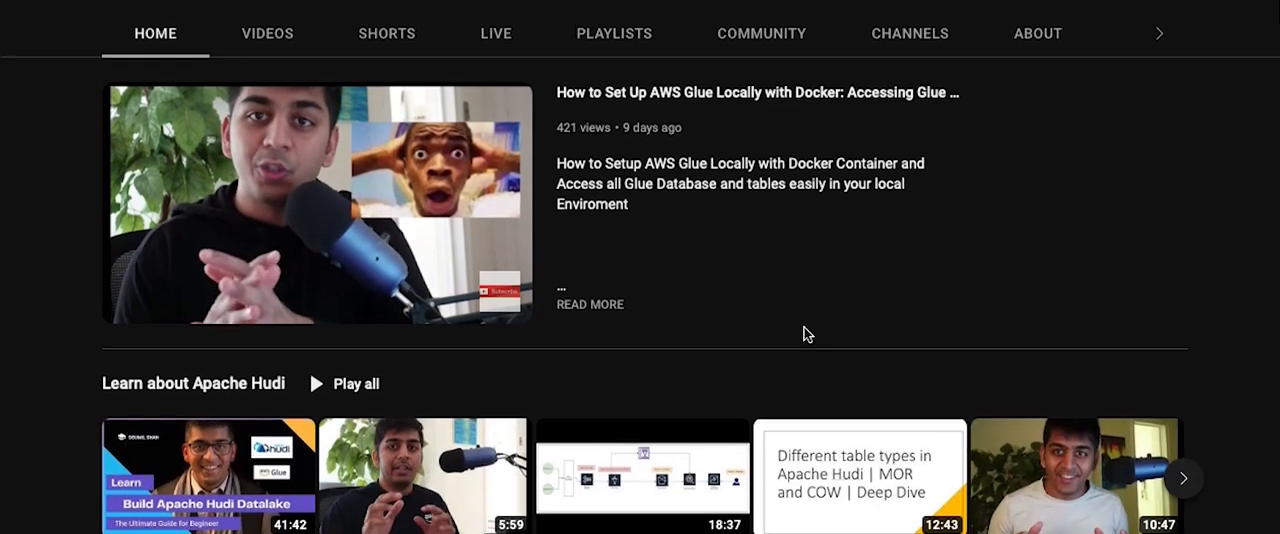
scroll("down", 3)
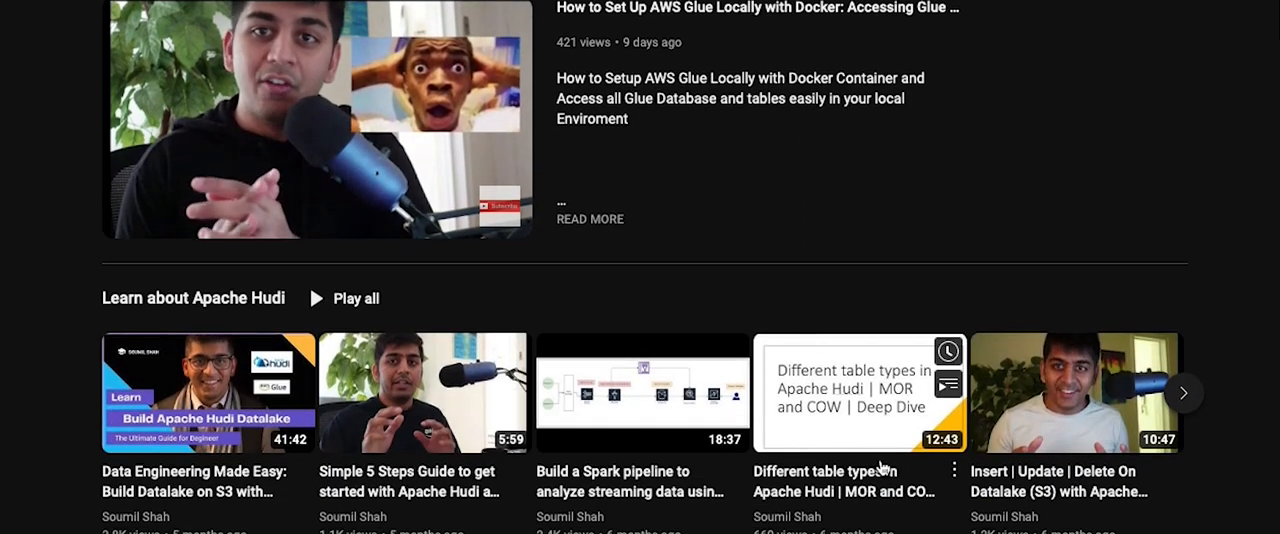
scroll("down", 3)
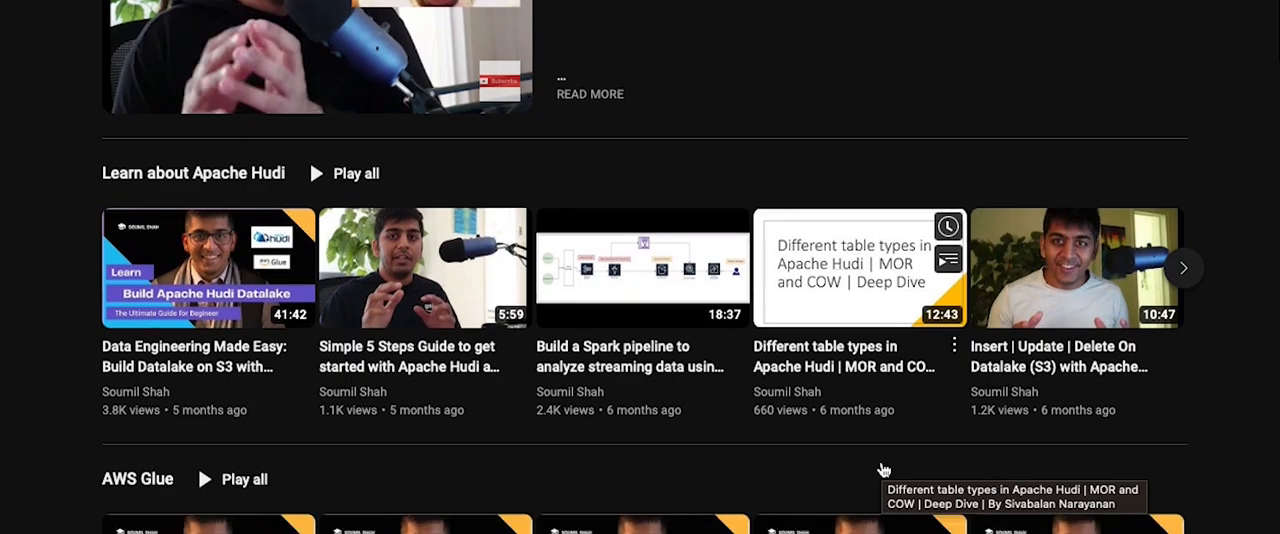
scroll("down", 3)
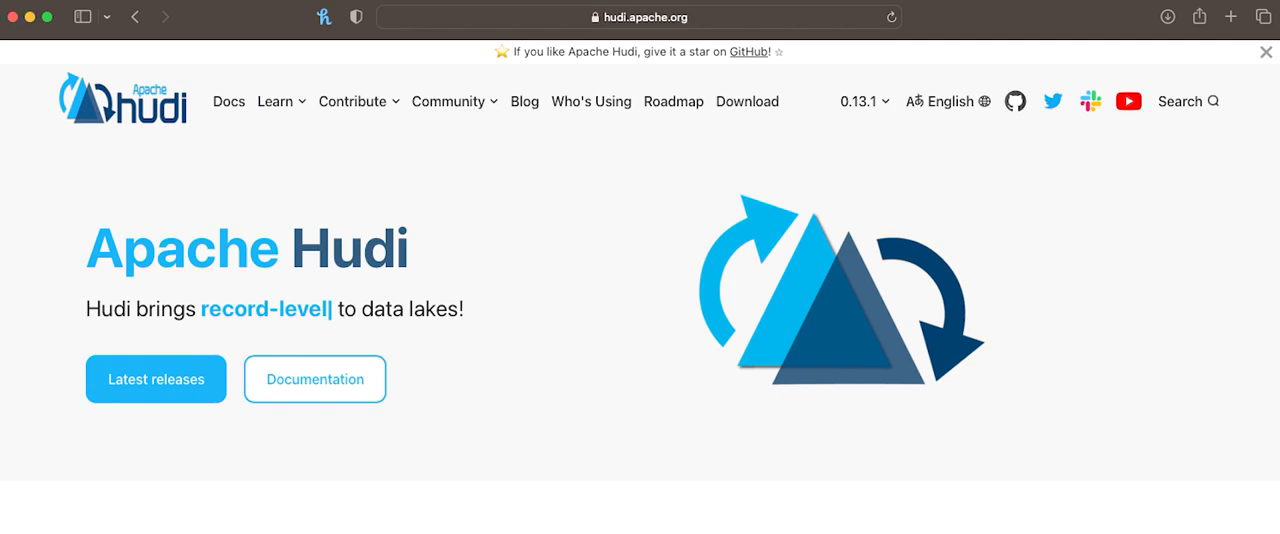
Step: Go from hudi.apache.org to the apache/hudi GitHub repository and star it
left_click(1016, 100)
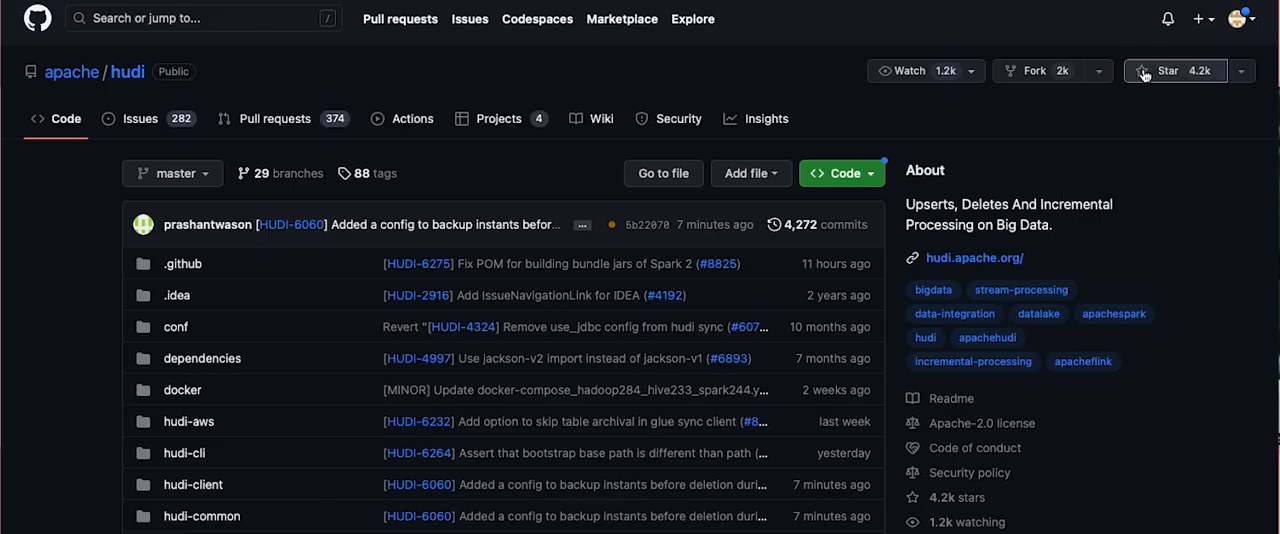
left_click(1168, 72)
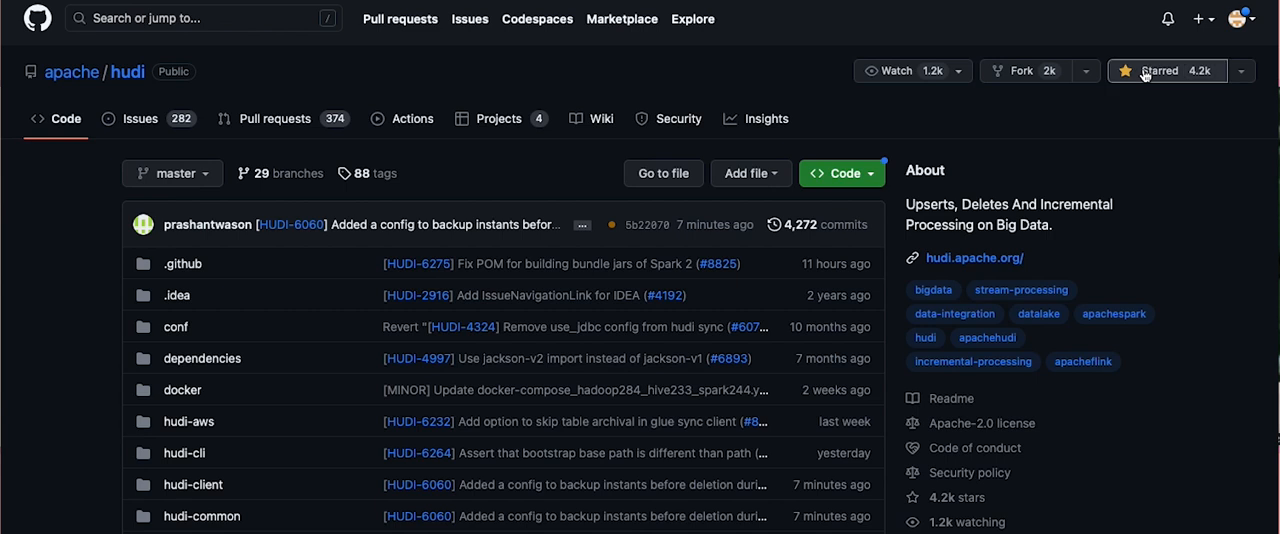